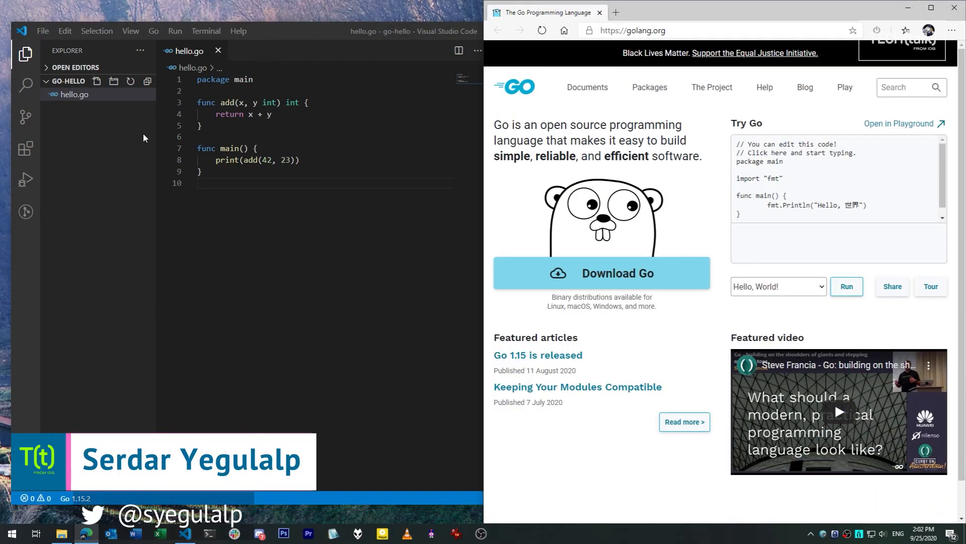
{"action": "mouse_move", "coordinate": [149, 140]}
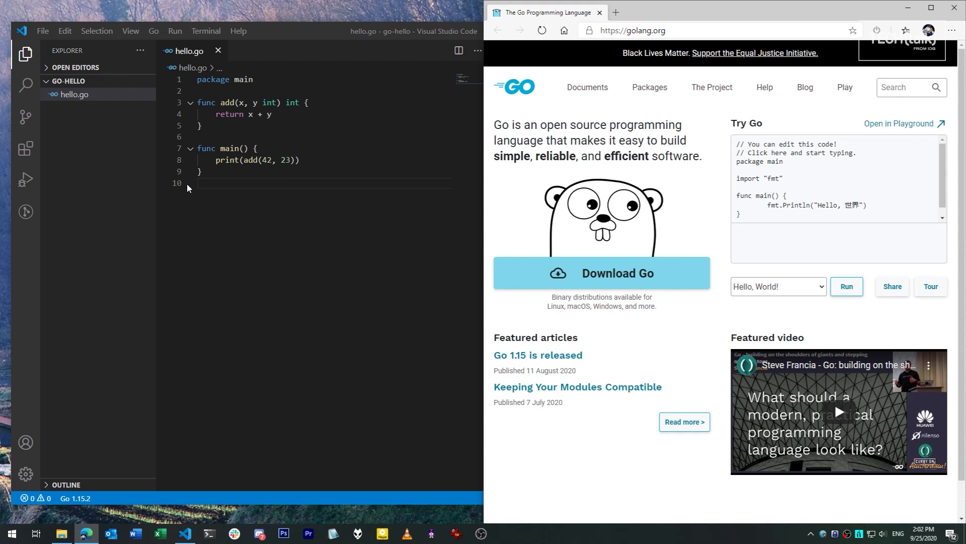
{"action": "mouse_move", "coordinate": [675, 190]}
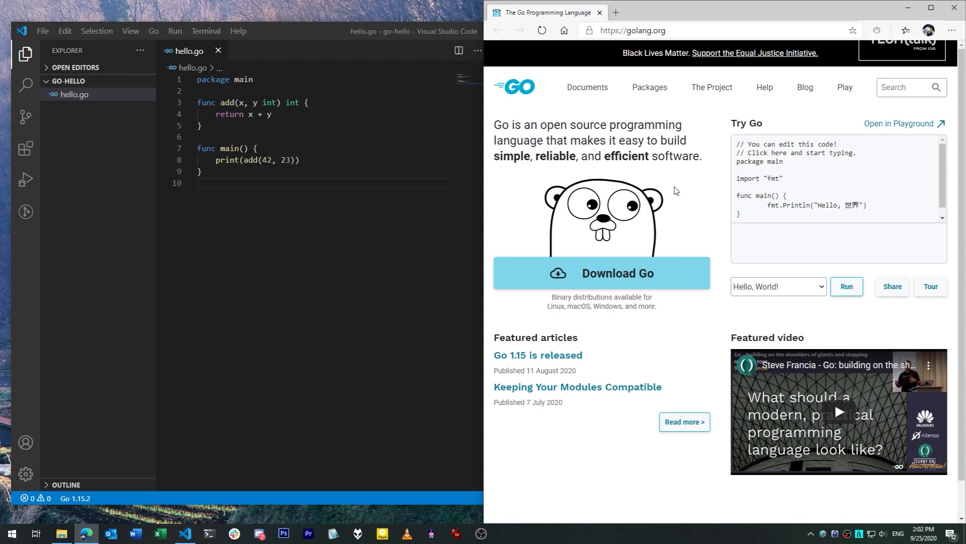
{"action": "mouse_move", "coordinate": [682, 186]}
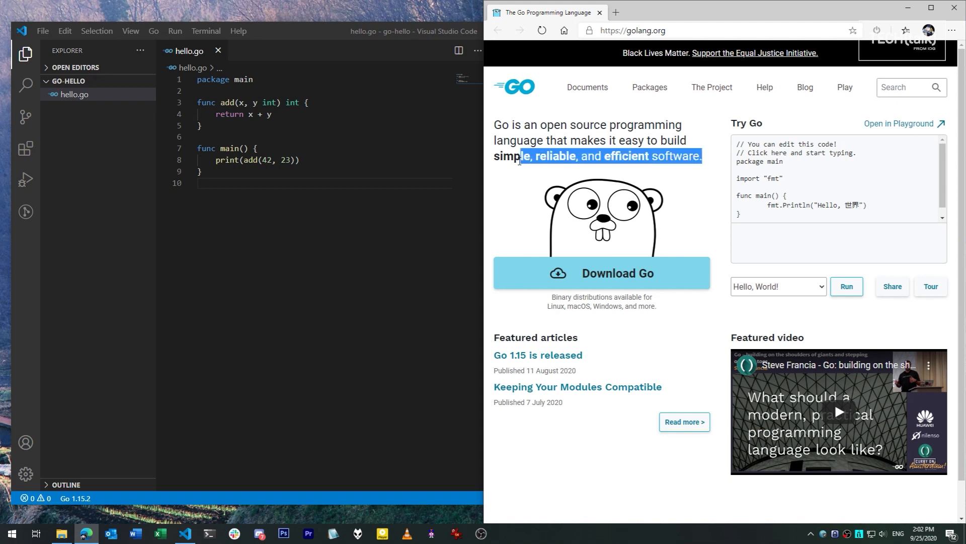
- Run the Hello World sample on golang.org, then load and read through Conway's Game of Life example
{"action": "left_click", "coordinate": [689, 186]}
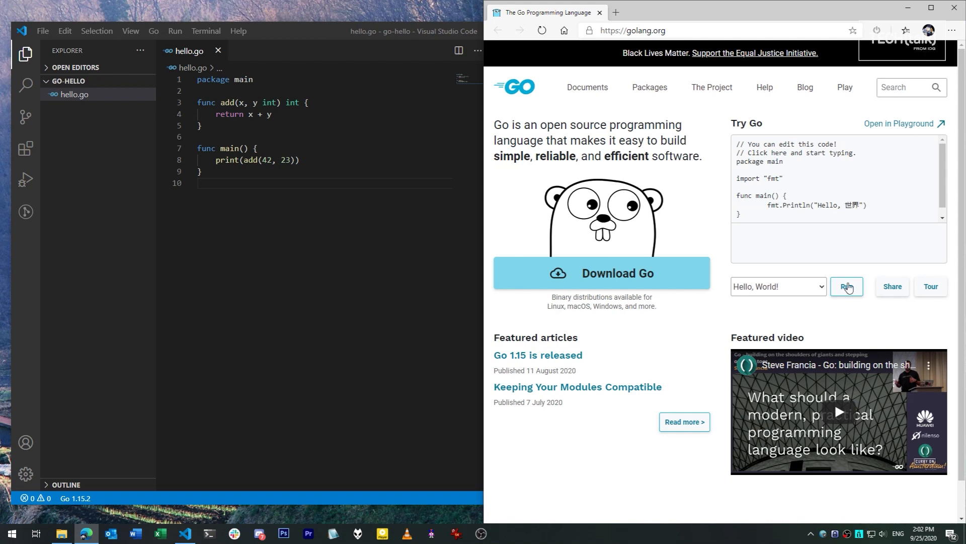
{"action": "left_click", "coordinate": [846, 286]}
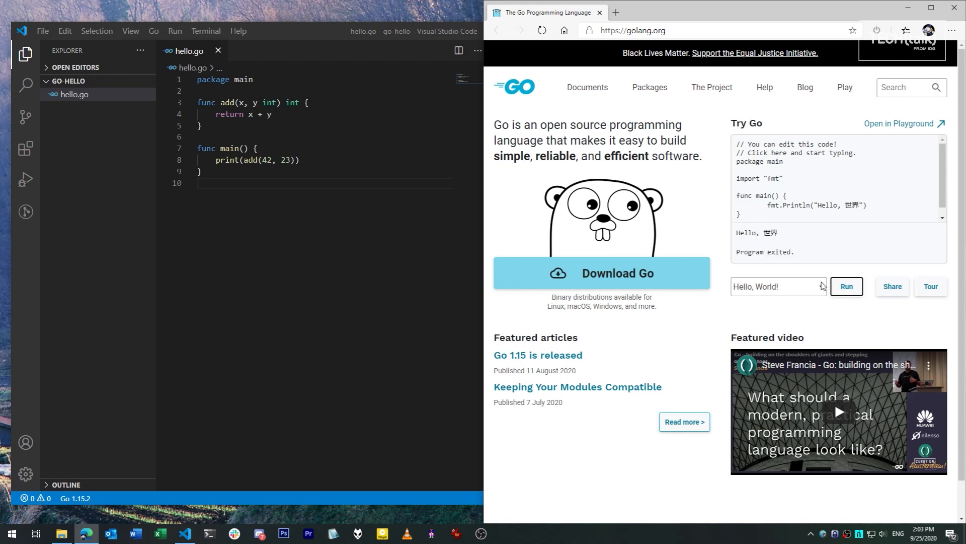
{"action": "left_click", "coordinate": [778, 286]}
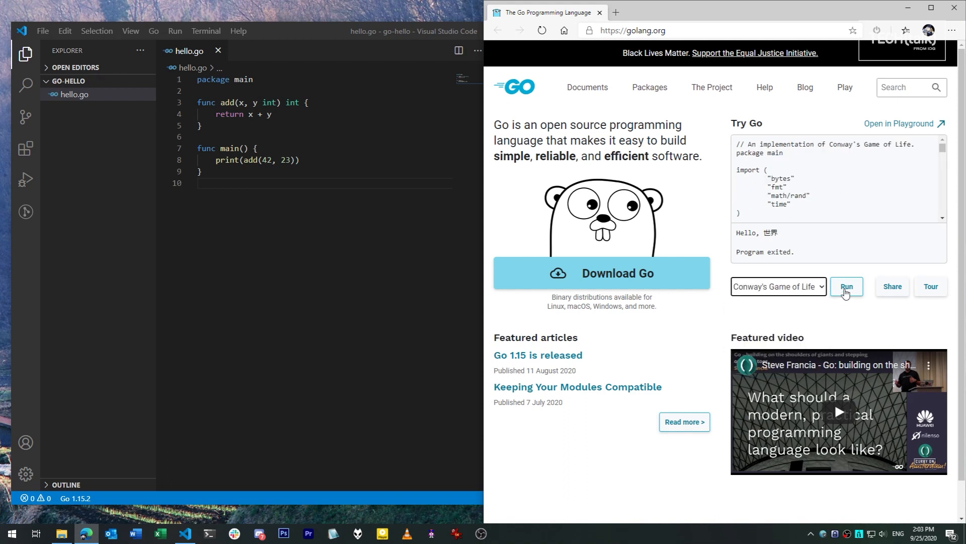
{"action": "scroll", "scroll_direction": "down", "scroll_amount": 3}
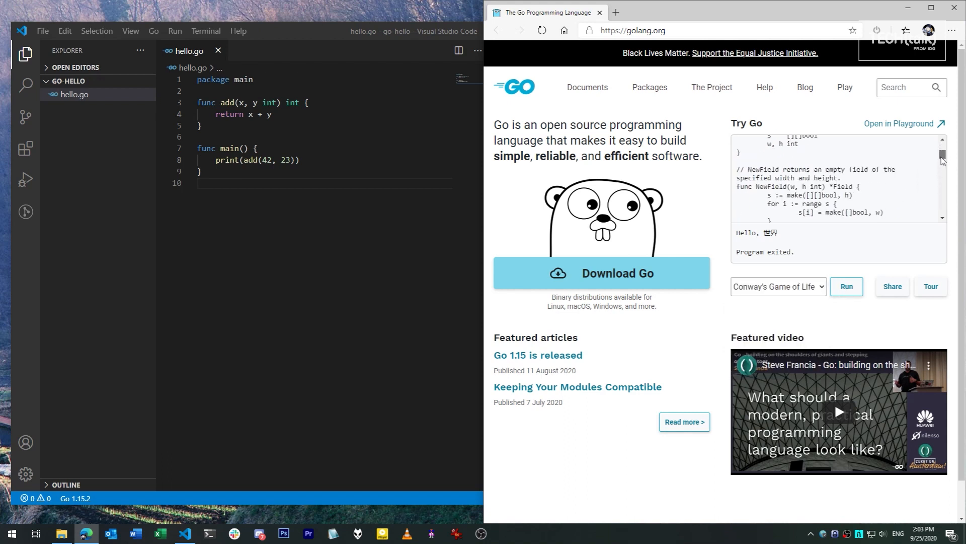
{"action": "scroll", "scroll_direction": "down", "scroll_amount": 3}
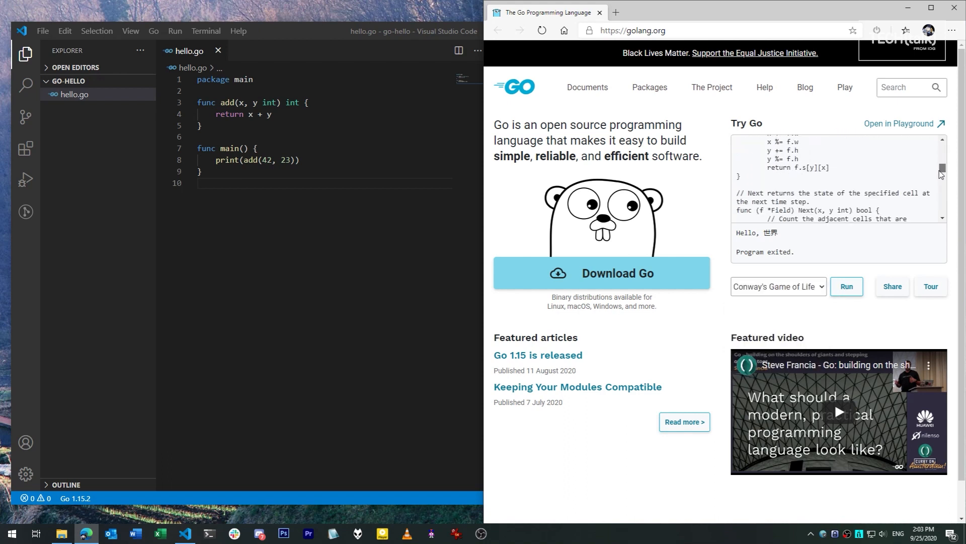
{"action": "scroll", "scroll_direction": "down", "scroll_amount": 3}
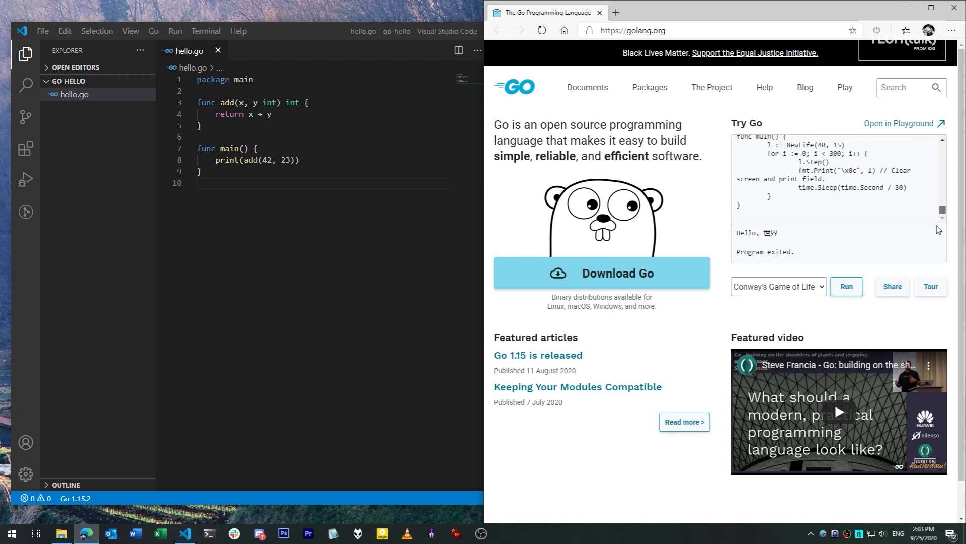
{"action": "mouse_move", "coordinate": [434, 296]}
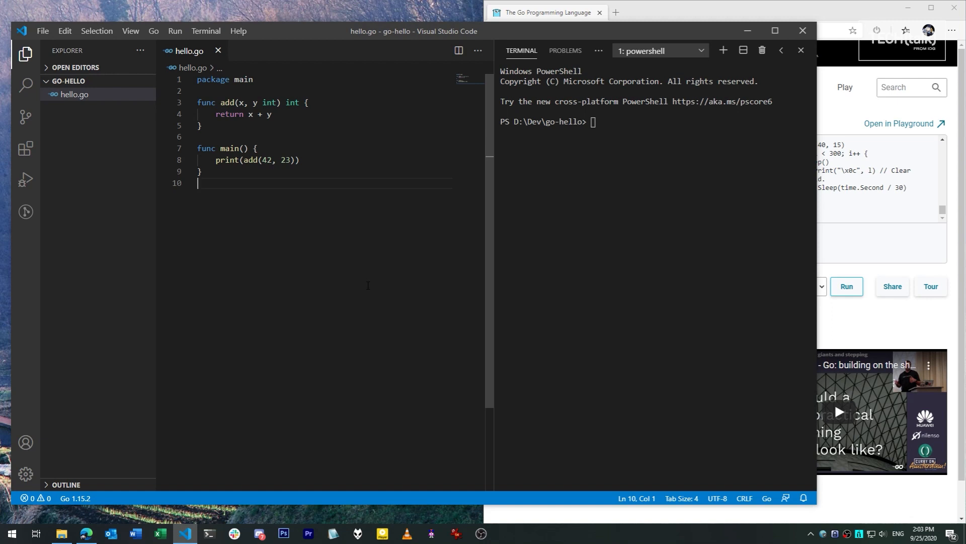
{"action": "left_click", "coordinate": [309, 103]}
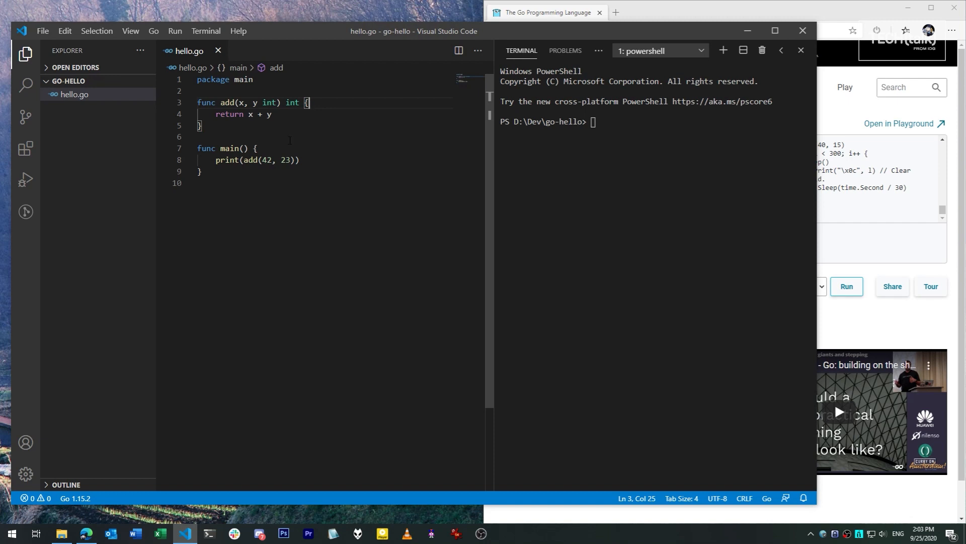
{"action": "double_click", "coordinate": [229, 148]}
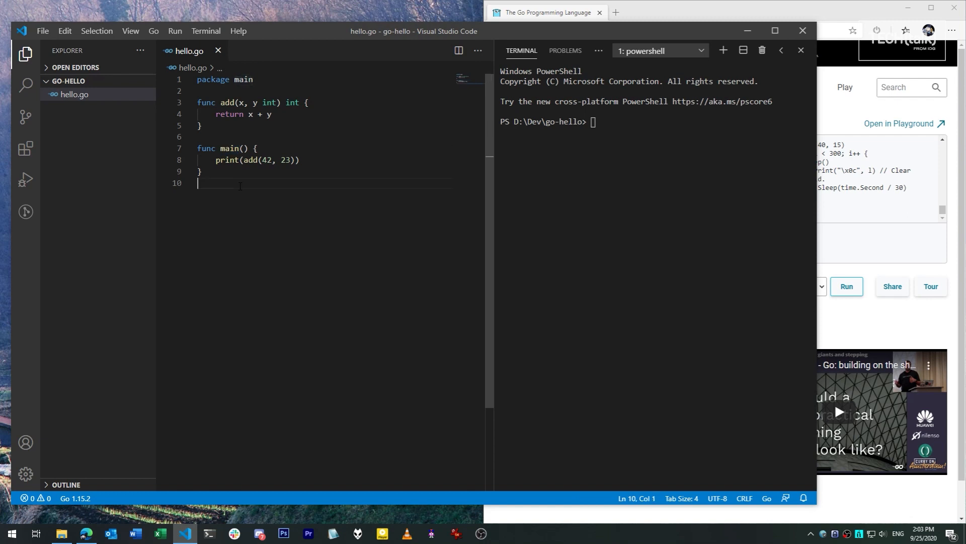
{"action": "left_click", "coordinate": [270, 103]}
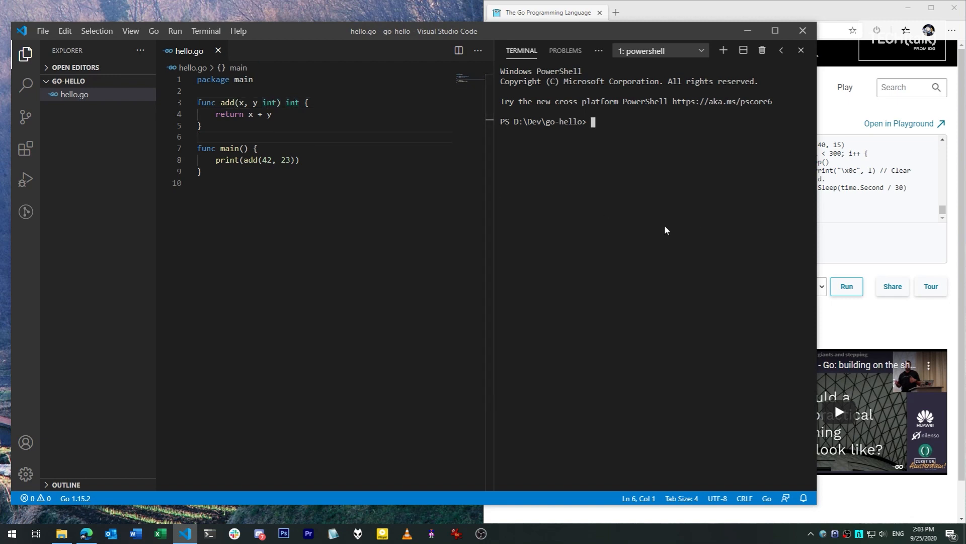
- List Go's commands with go, then go run .\hello.go so it prints 65
{"action": "type", "text": "go"}
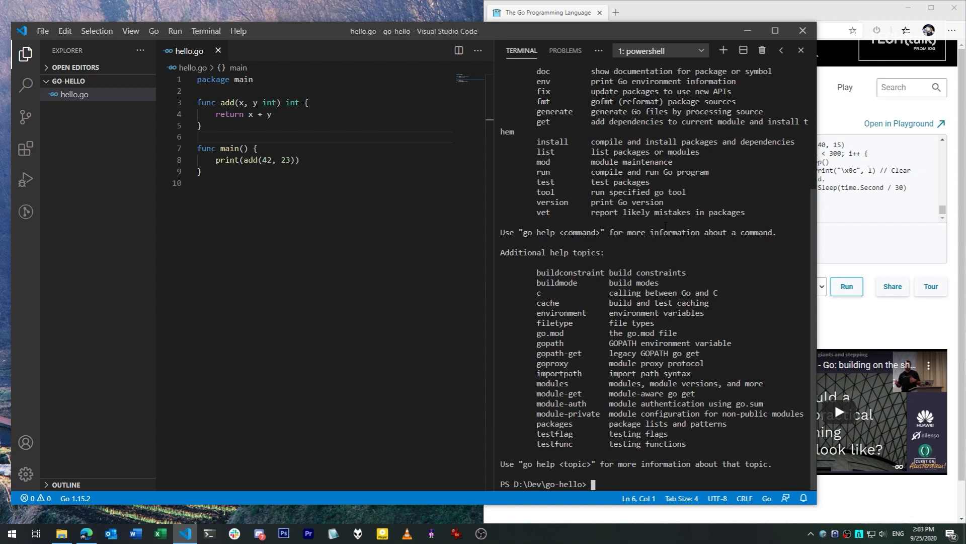
{"action": "type", "text": "go"}
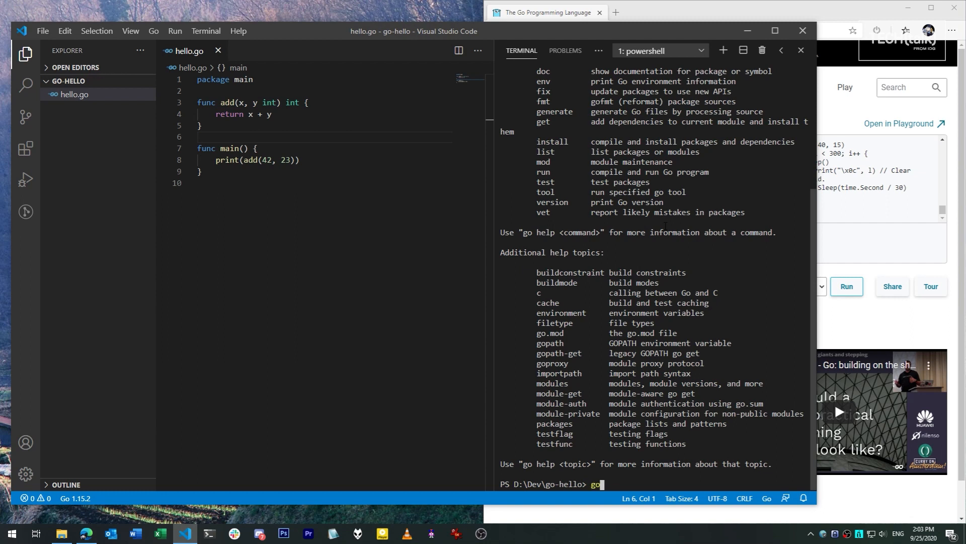
{"action": "type", "text": "run .\\hello."}
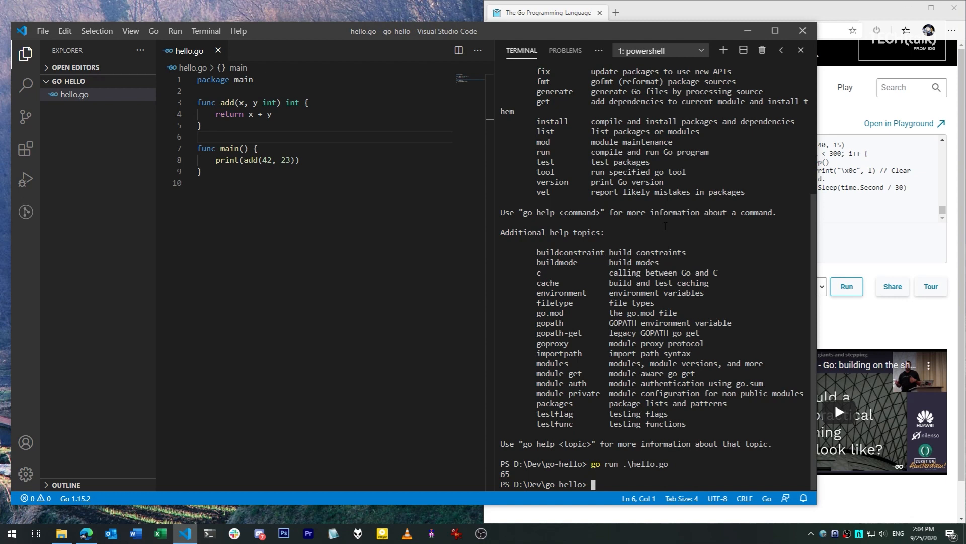
- Build hello.go into hello.exe with go build and show the go-hello folder in File Explorer
{"action": "type", "text": "go build .\\hello.go"}
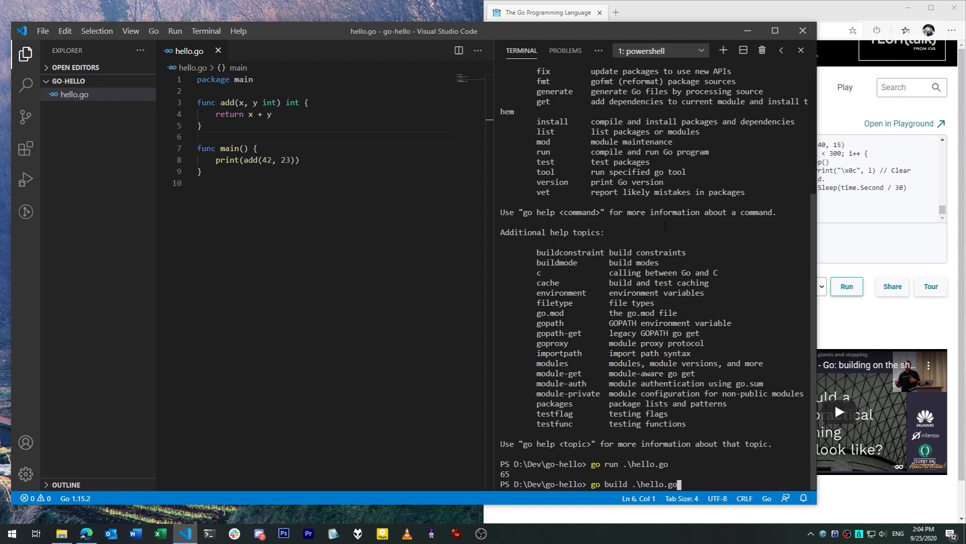
{"action": "key", "text": "Return"}
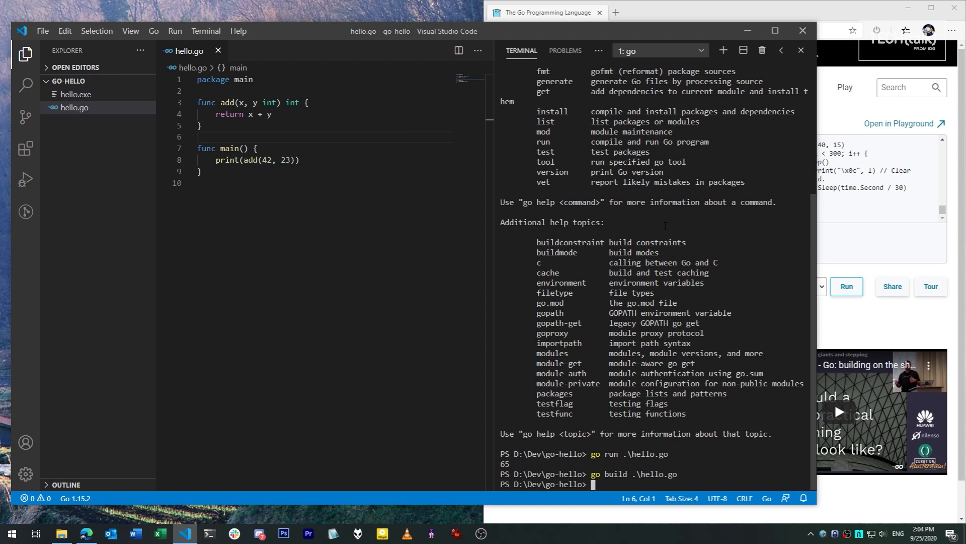
{"action": "left_click", "coordinate": [60, 532]}
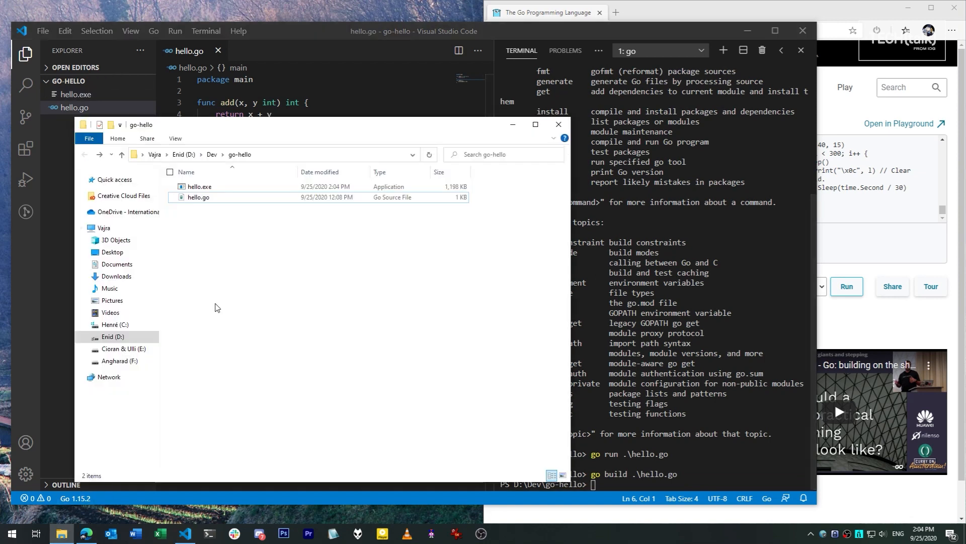
- Select hello.exe in go-hello to read its 1.16 MB size
{"action": "left_click", "coordinate": [199, 186]}
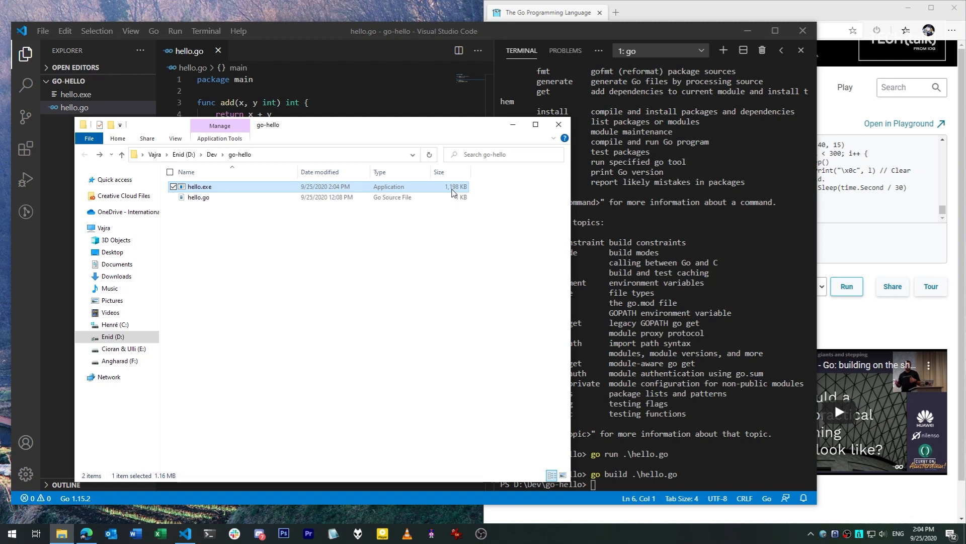
{"action": "mouse_move", "coordinate": [391, 236]}
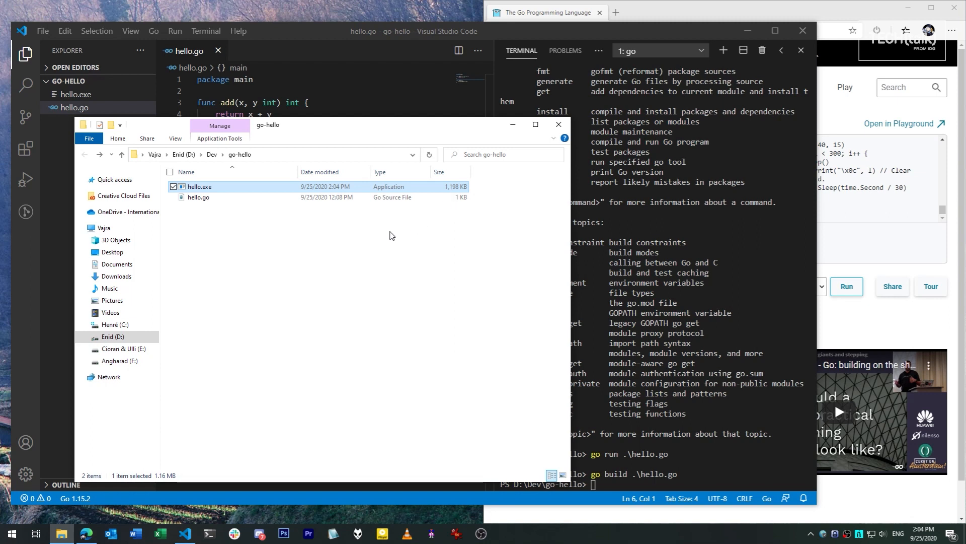